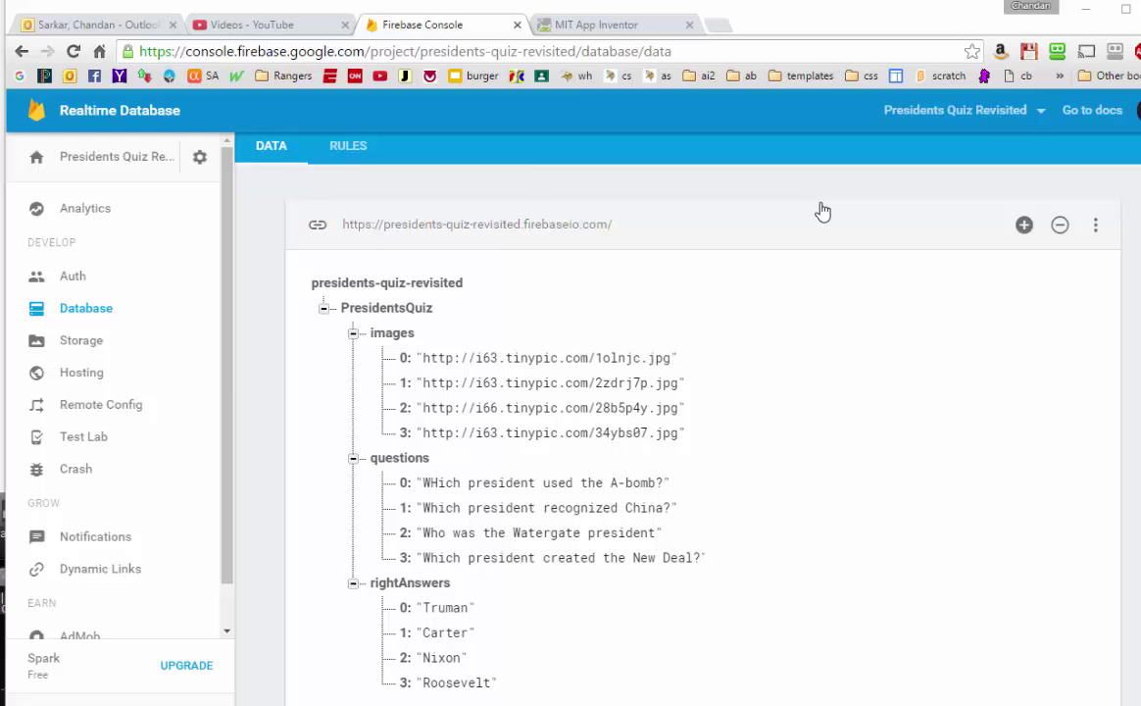
pyautogui.moveTo(812, 255)
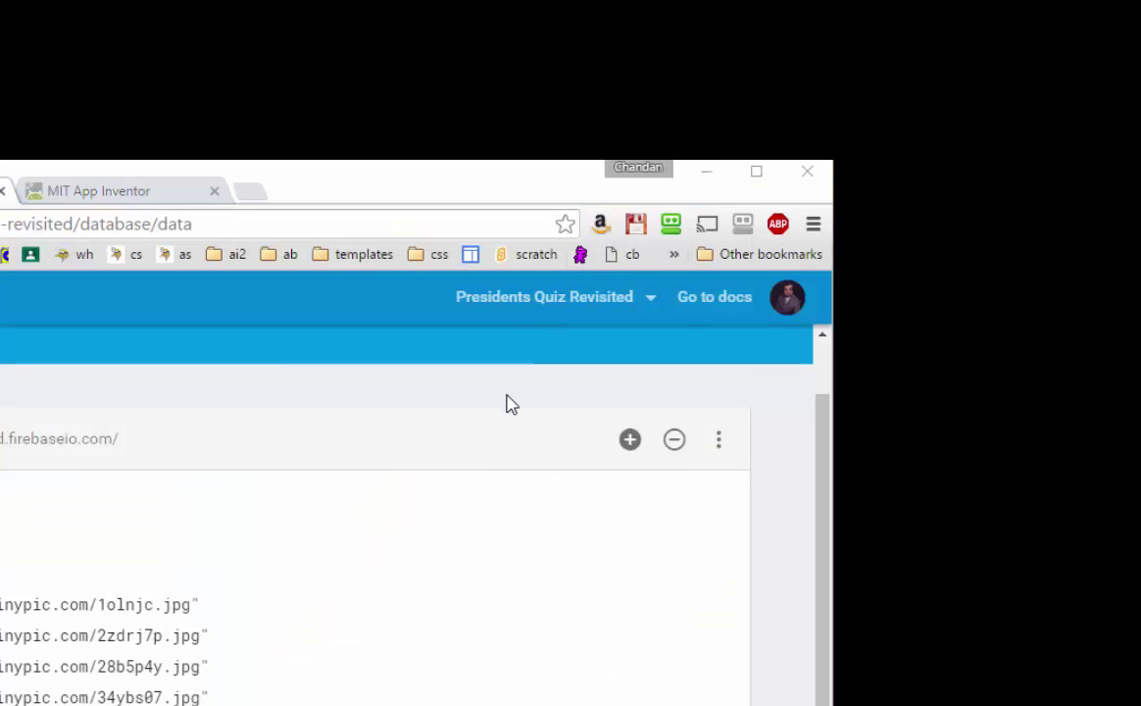
# - Switch to the App Inventor PresidentsQuiz project showing Screen1 with its FirebaseDB1 component
pyautogui.click(789, 299)
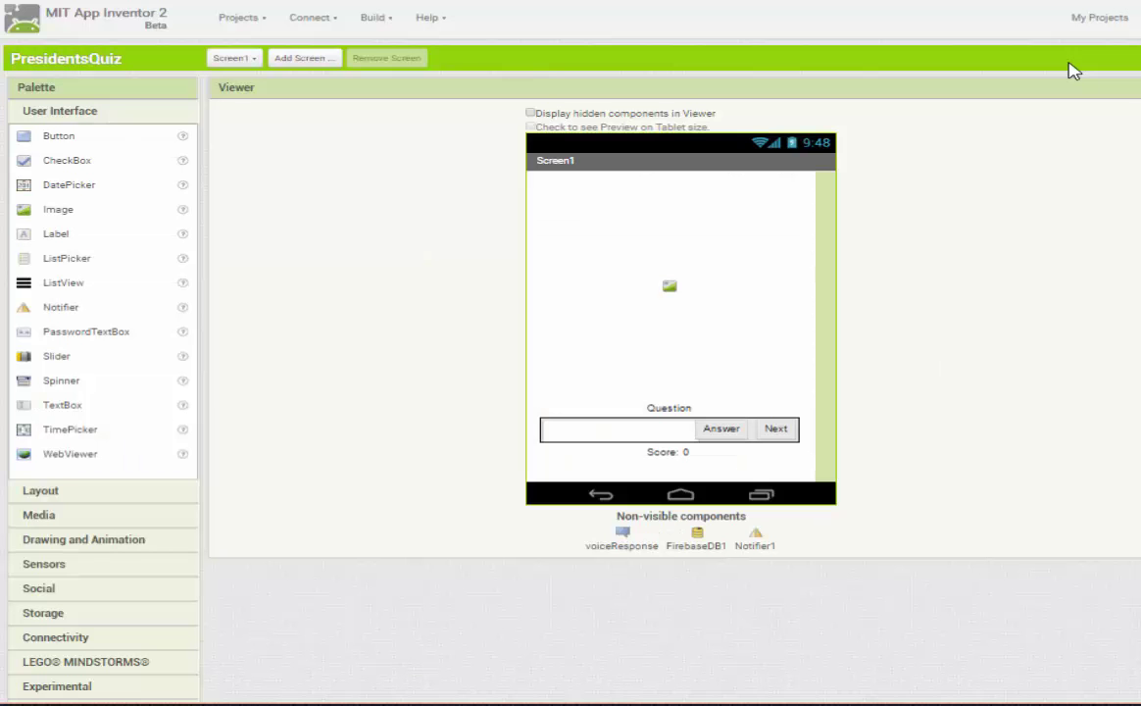
pyautogui.moveTo(1074, 73)
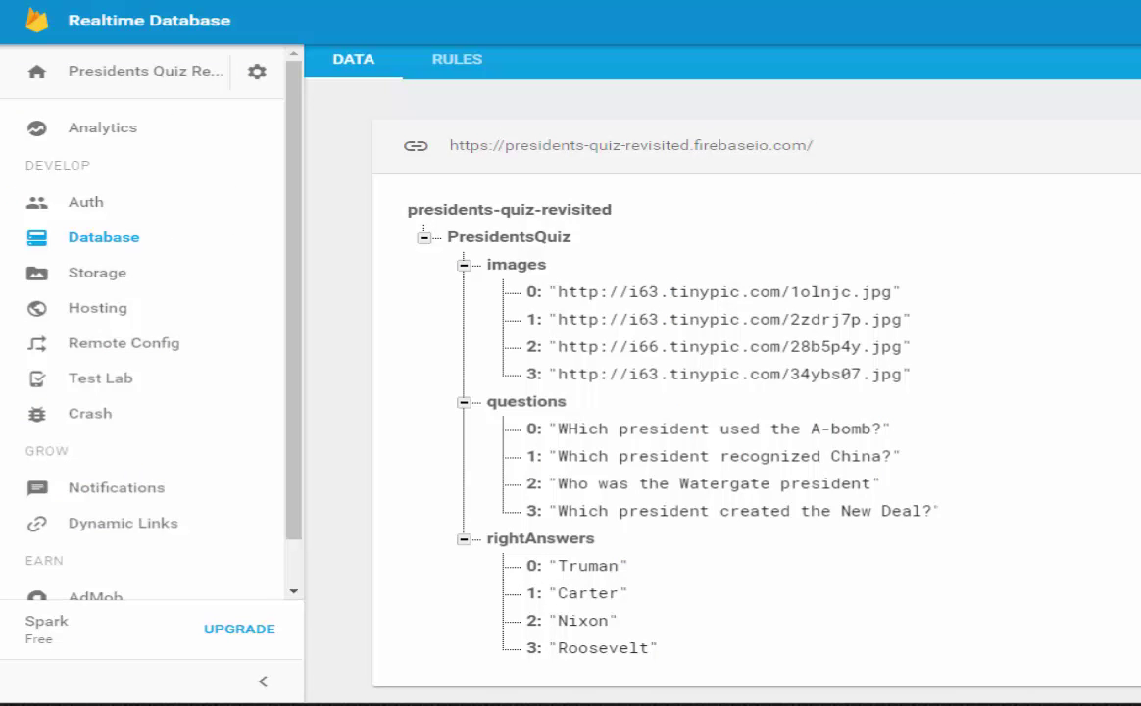
pyautogui.moveTo(882, 371)
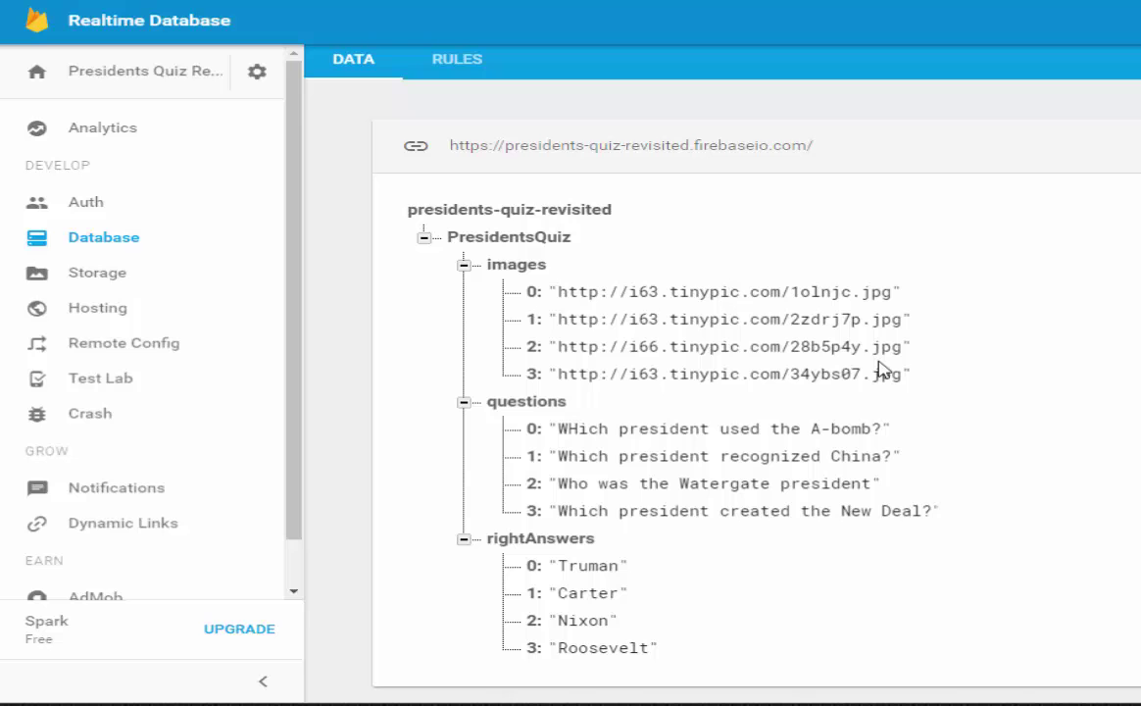
pyautogui.moveTo(990, 294)
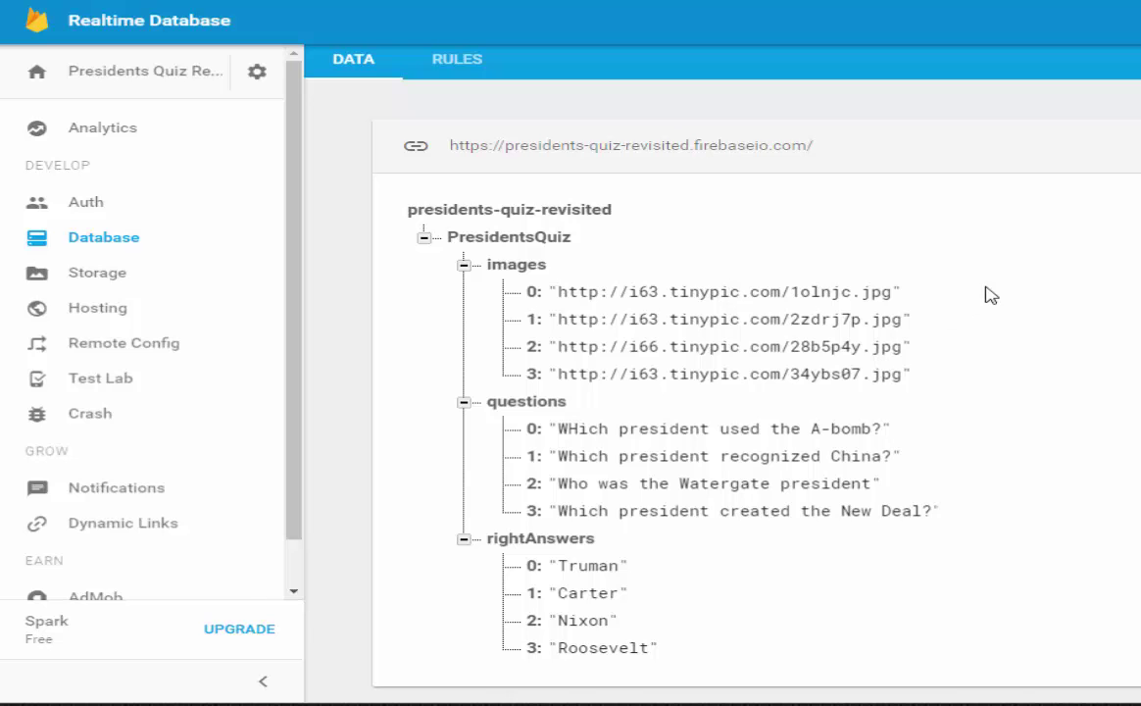
pyautogui.moveTo(835, 353)
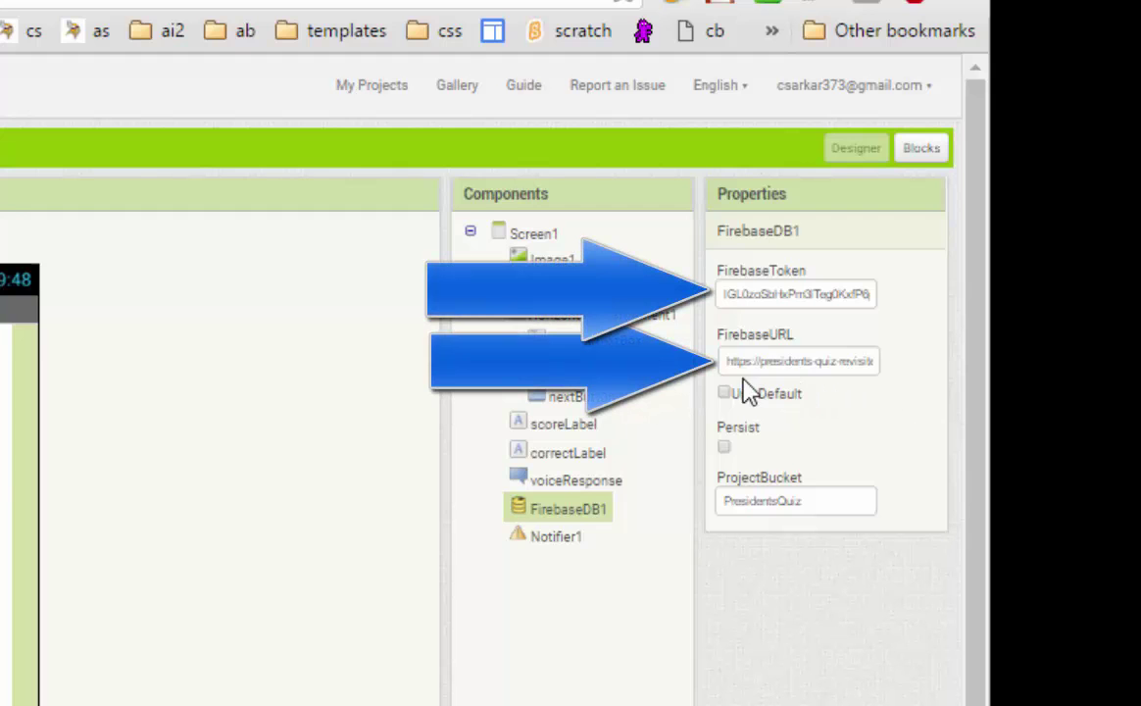
pyautogui.moveTo(893, 380)
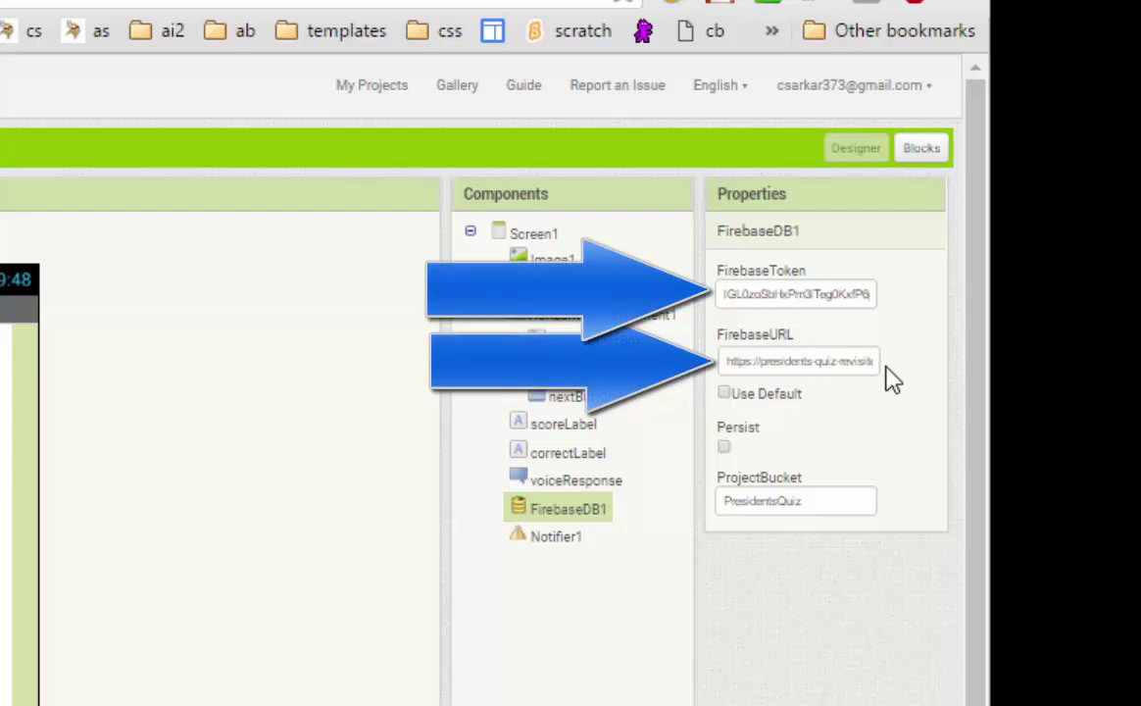
pyautogui.moveTo(898, 396)
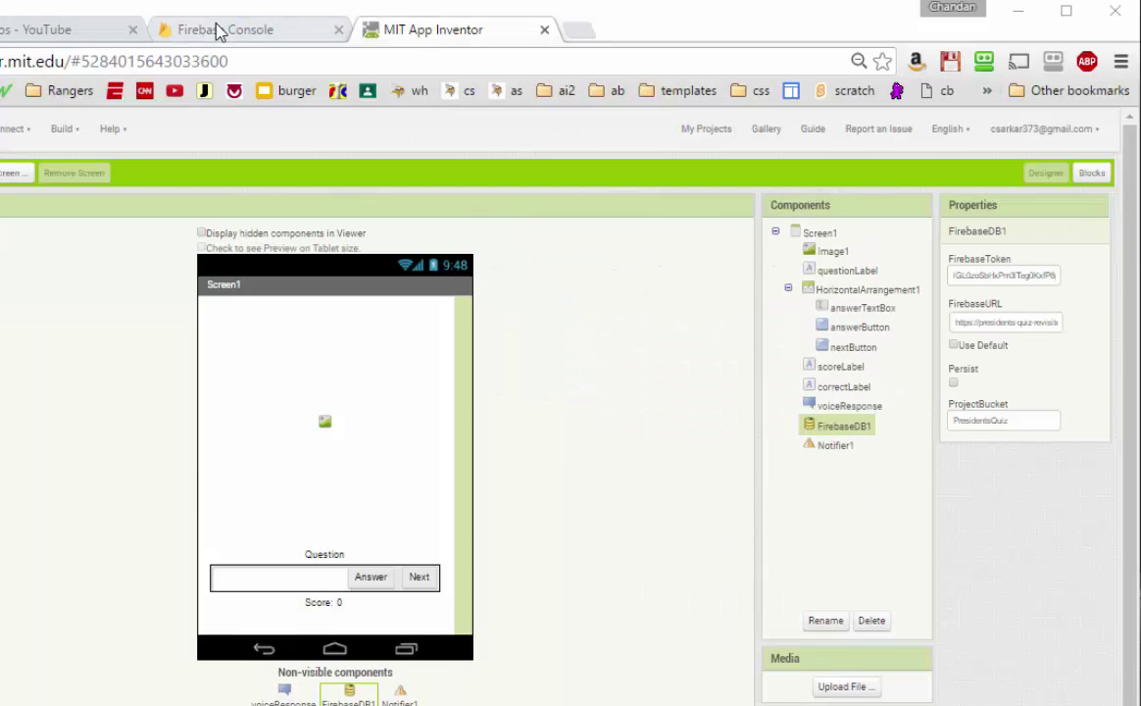
# - Inspect the presidents-quiz-revisited database URL in the Firebase database view
pyautogui.click(226, 29)
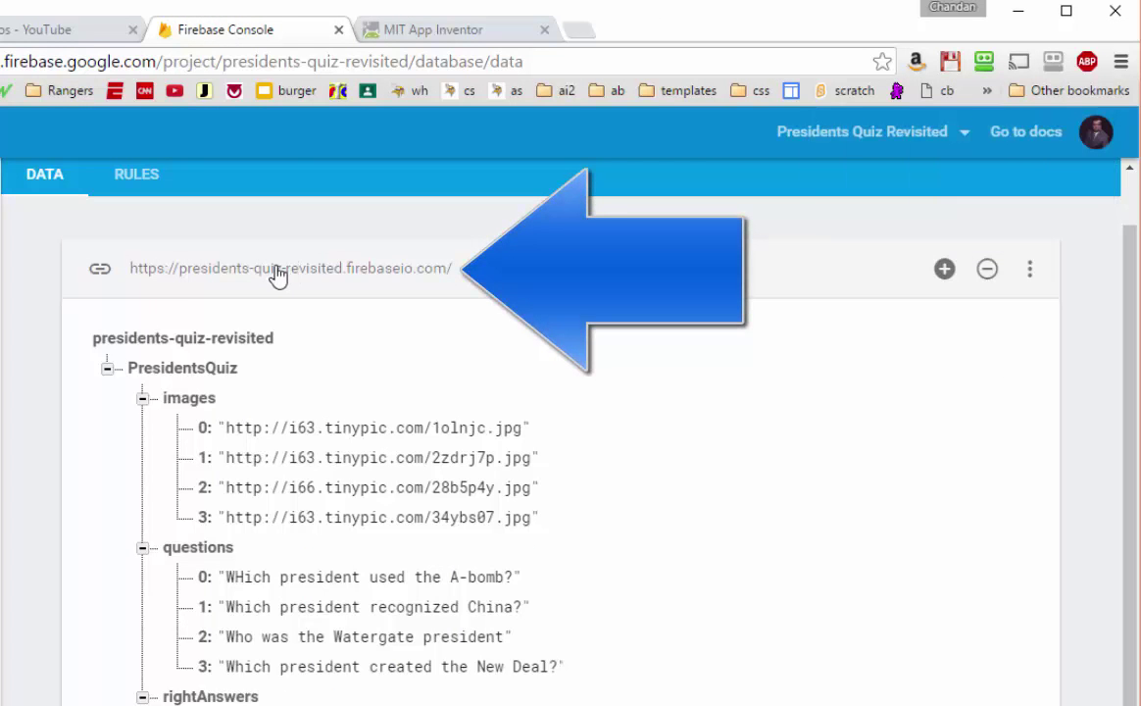
pyautogui.click(290, 266)
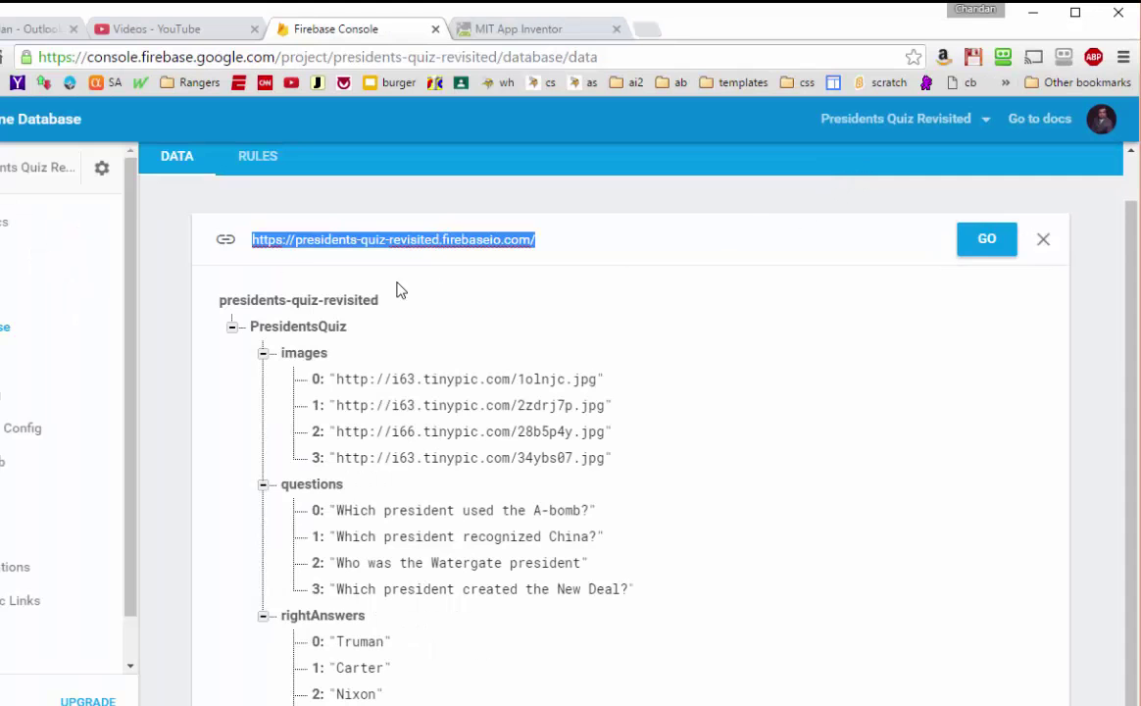
# - Reveal the database secret token under Project settings > Database, then return to App Inventor
pyautogui.click(102, 169)
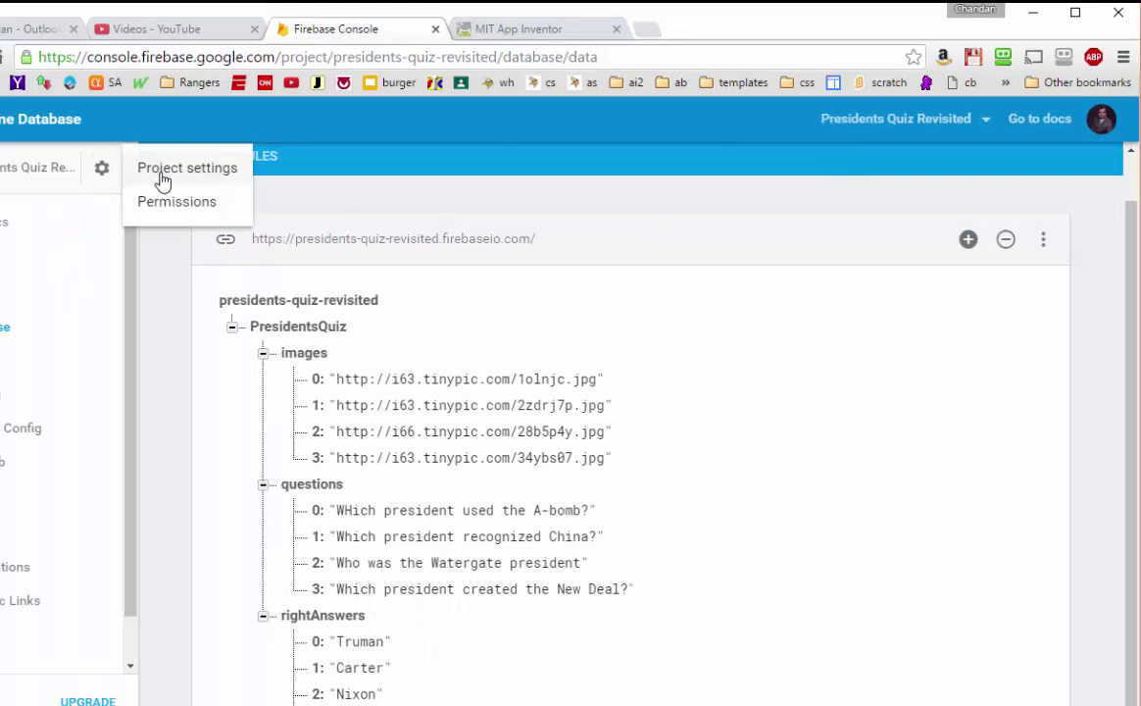
pyautogui.click(187, 166)
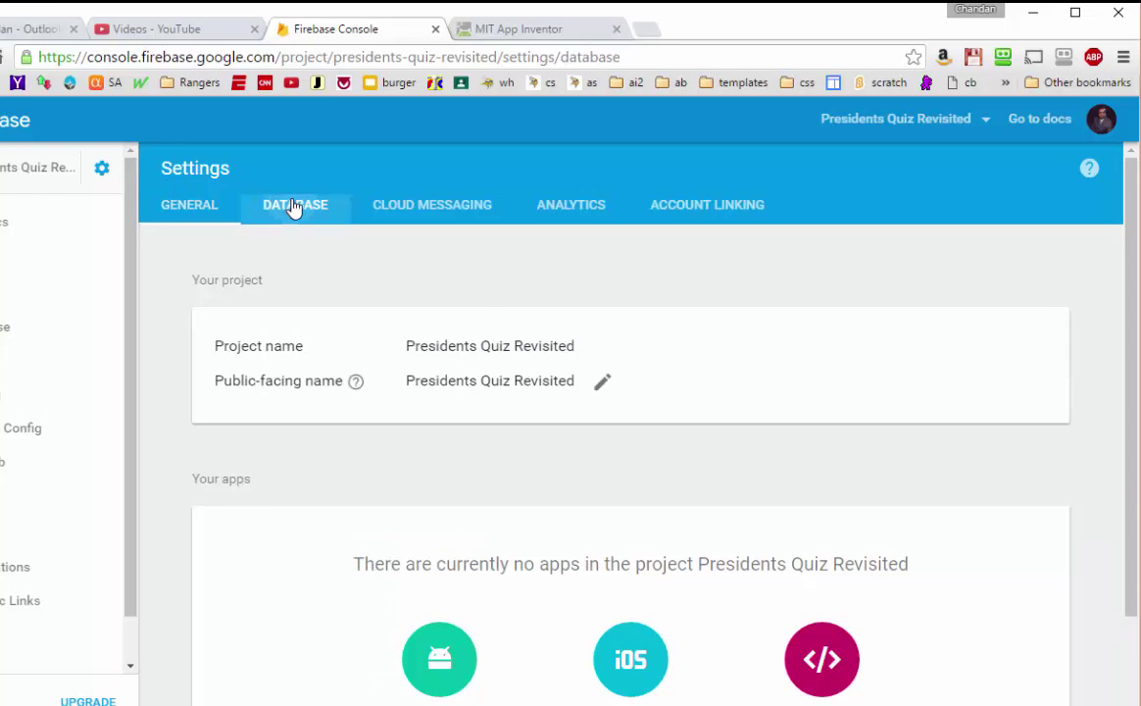
pyautogui.click(296, 204)
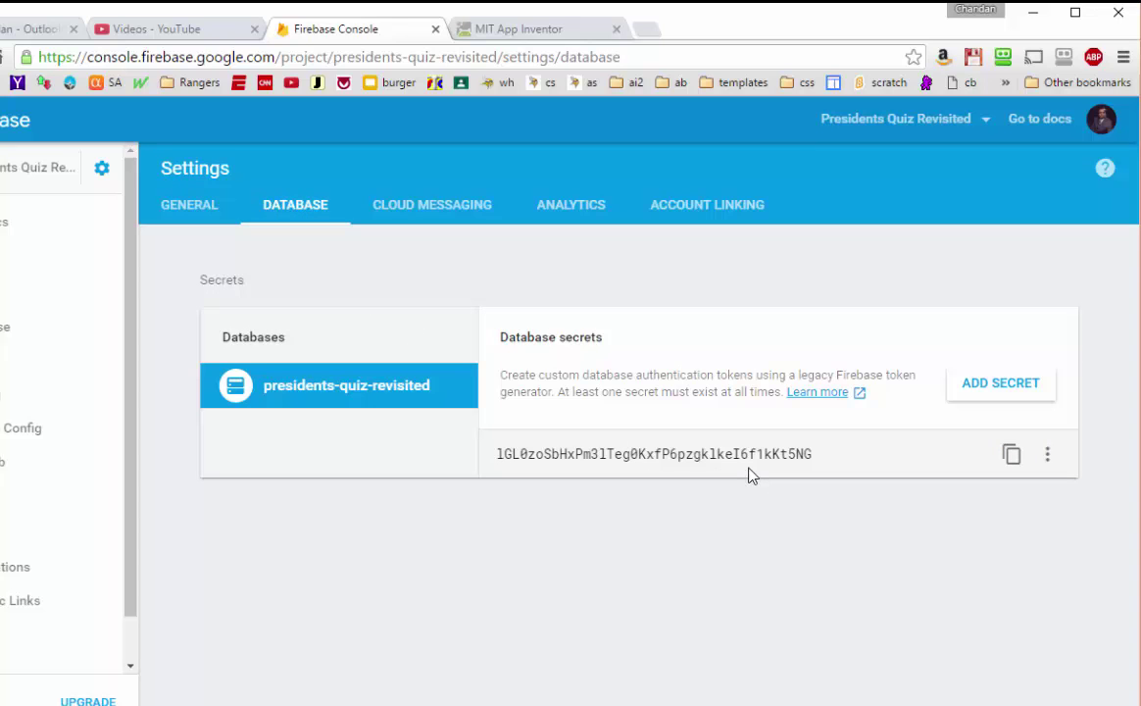
pyautogui.moveTo(763, 476)
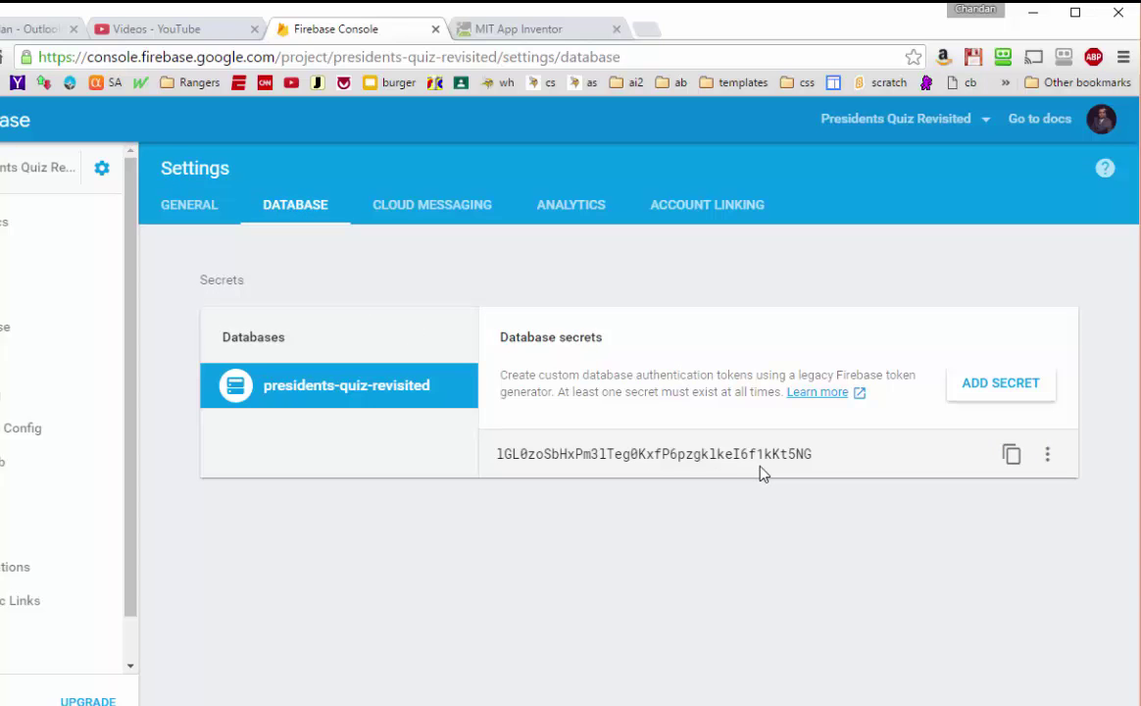
pyautogui.click(538, 30)
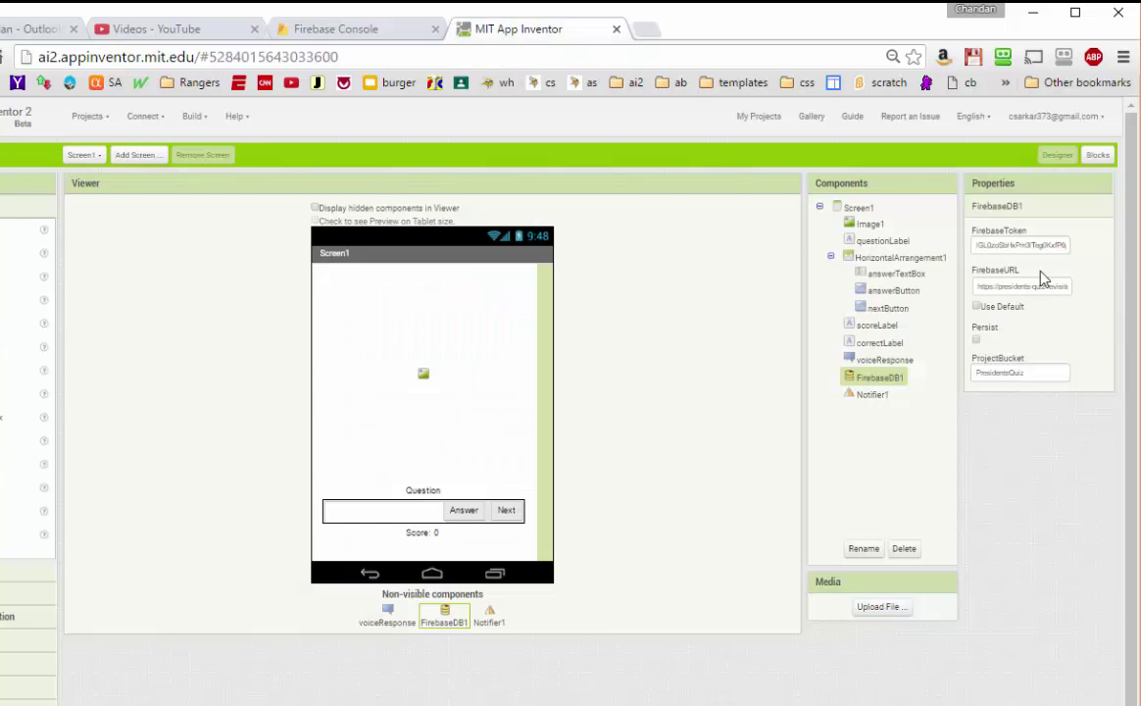